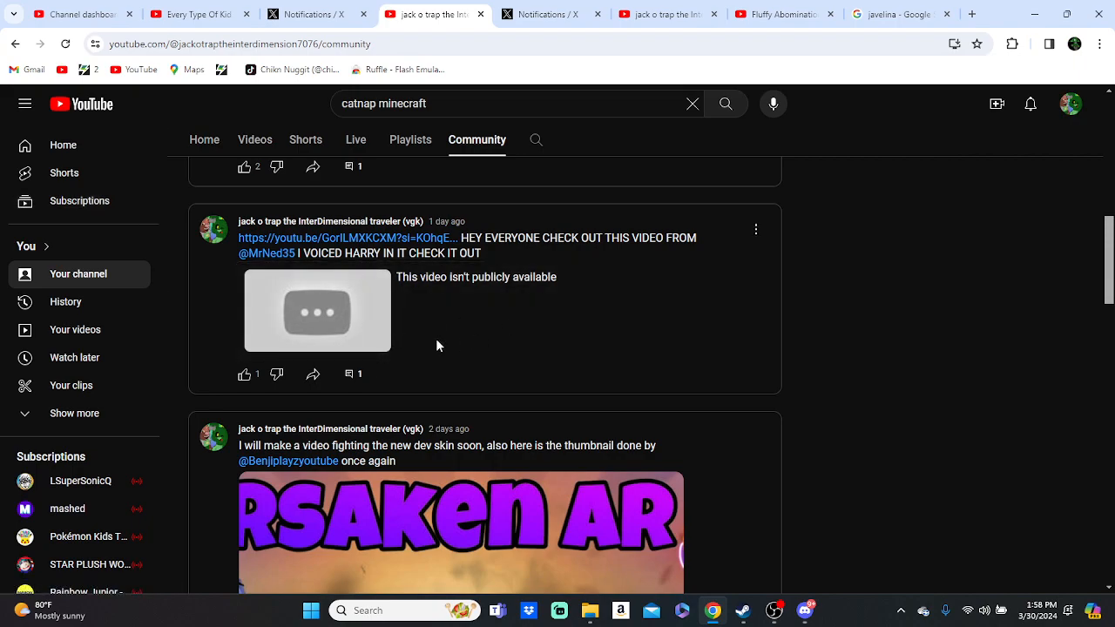
mouse_move(367, 307)
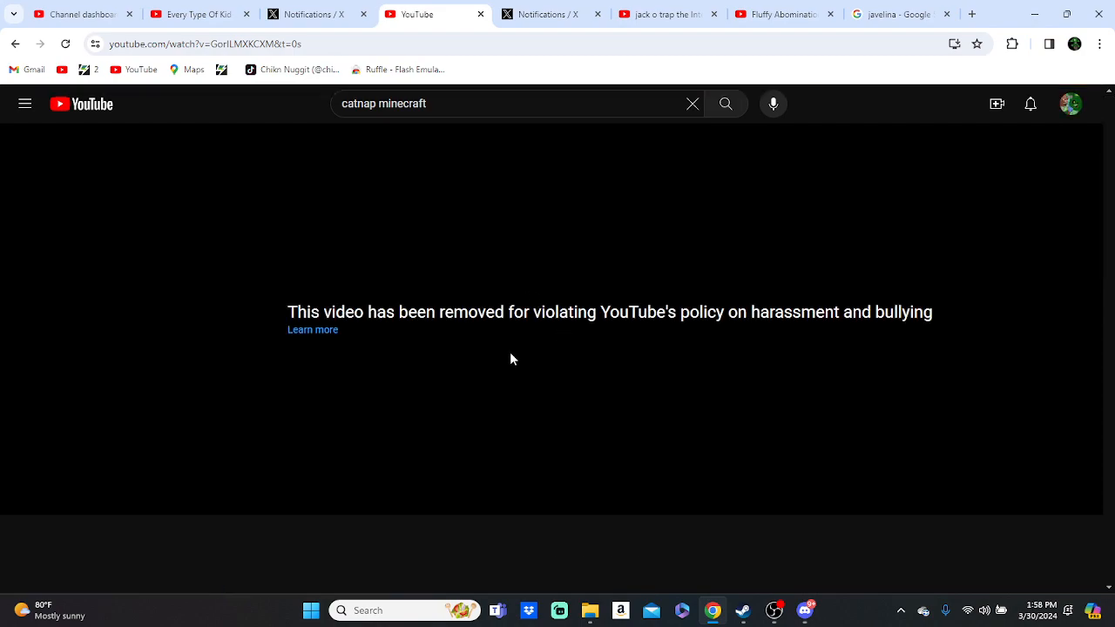
mouse_move(660, 346)
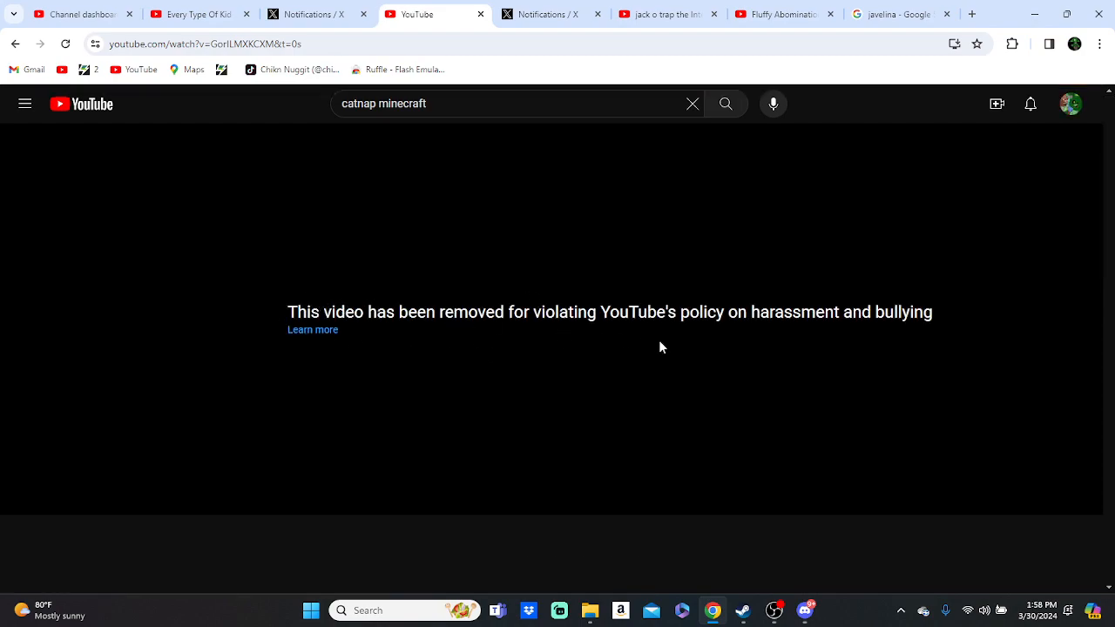
mouse_move(600, 361)
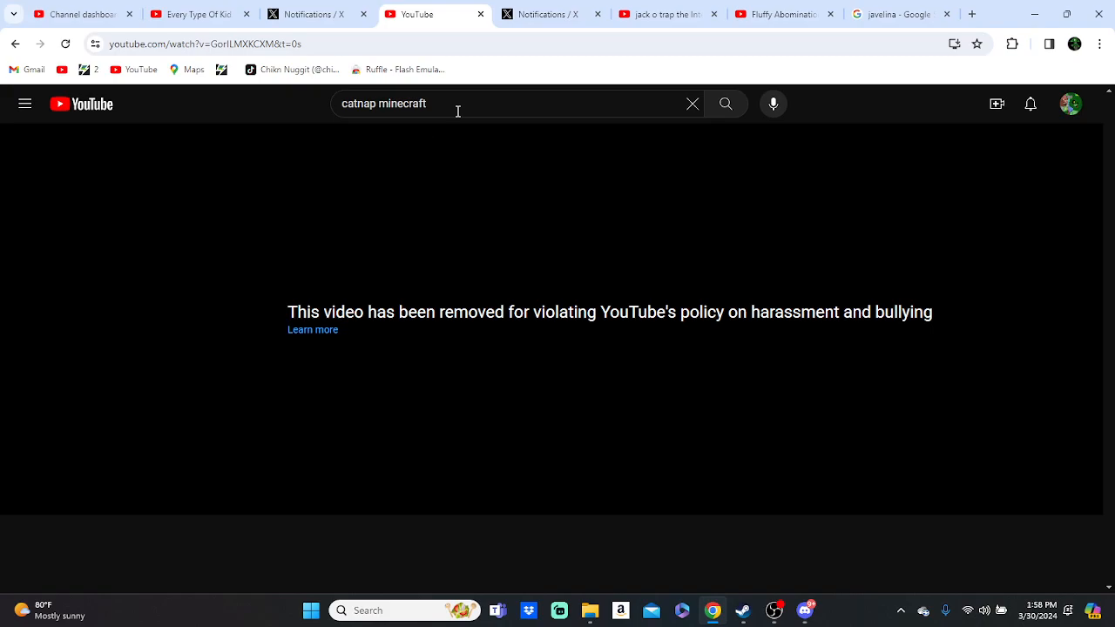
Close the notifications, extra YouTube and javelina search tabs, keeping dashboard and removed-video page.
left_click(692, 102)
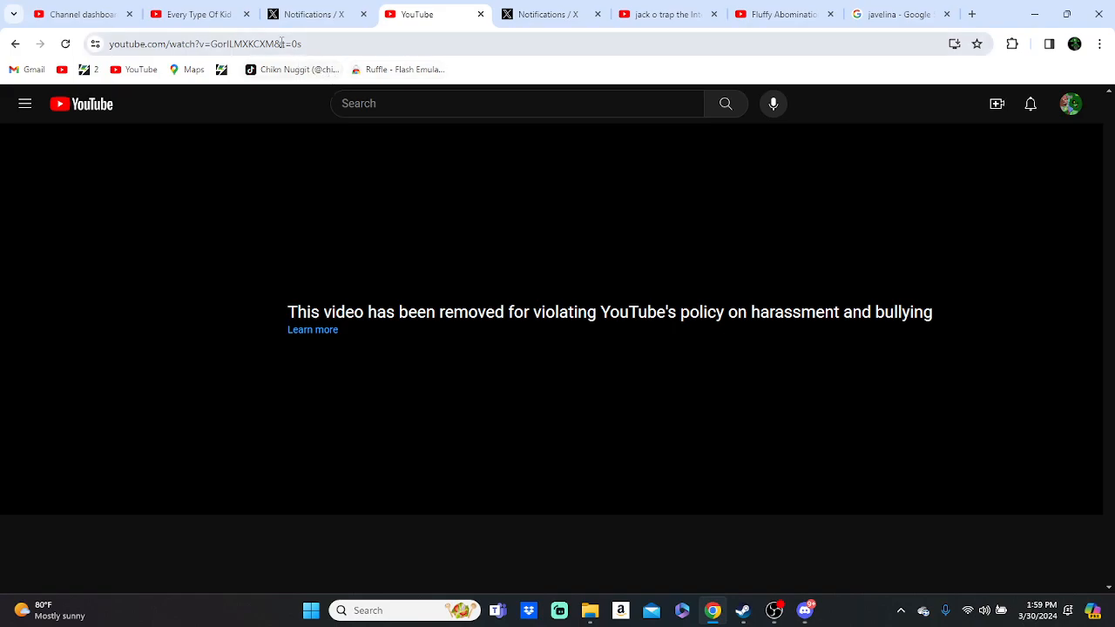
left_click(246, 14)
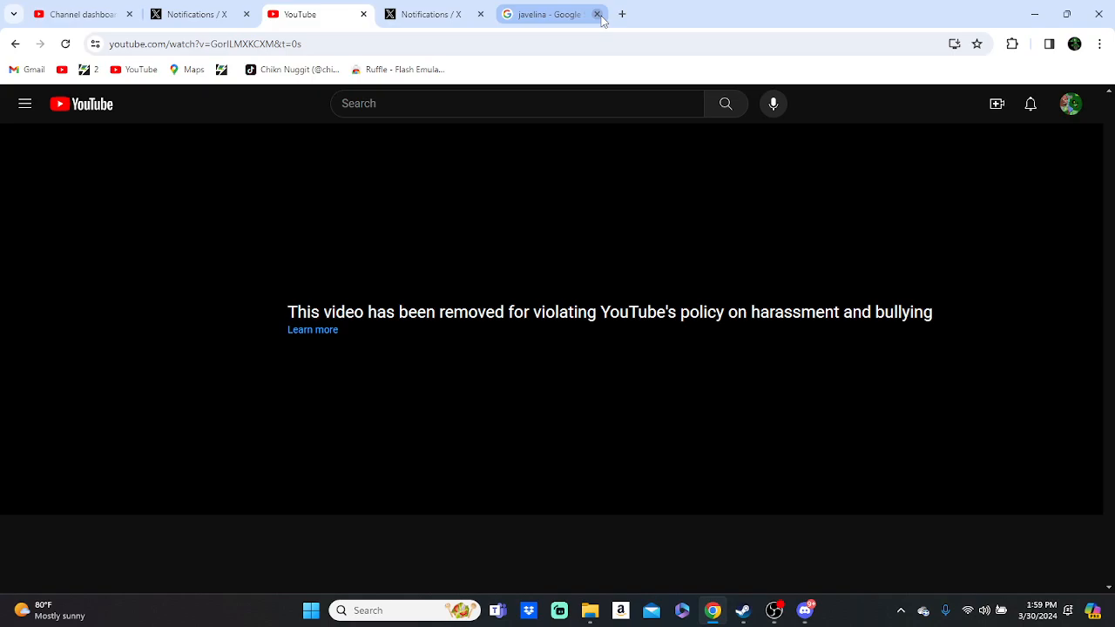
left_click(597, 14)
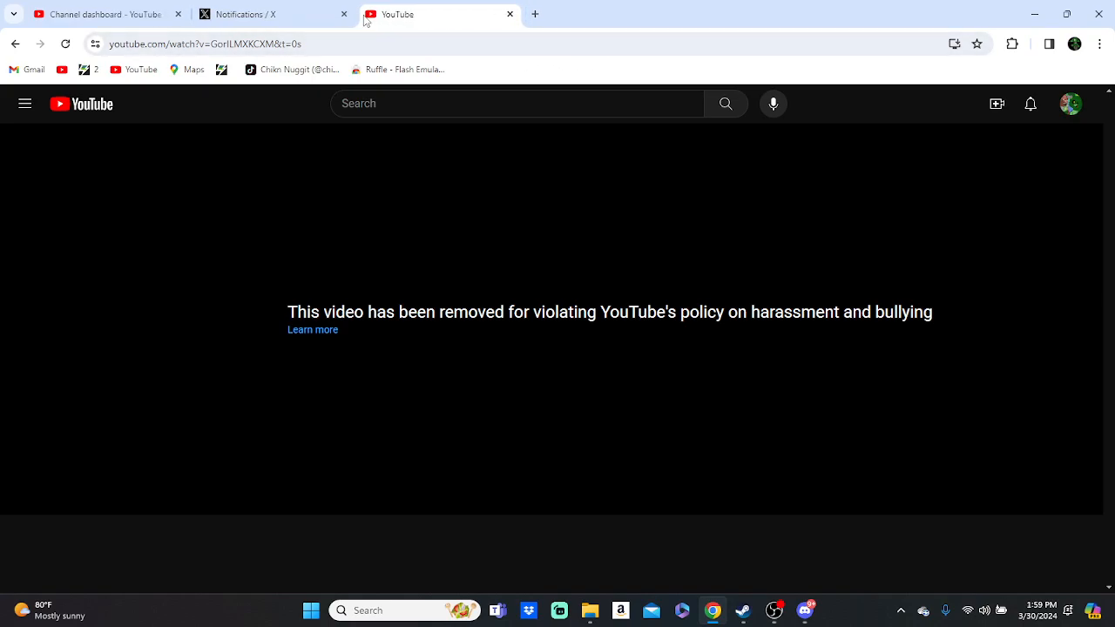
left_click(343, 14)
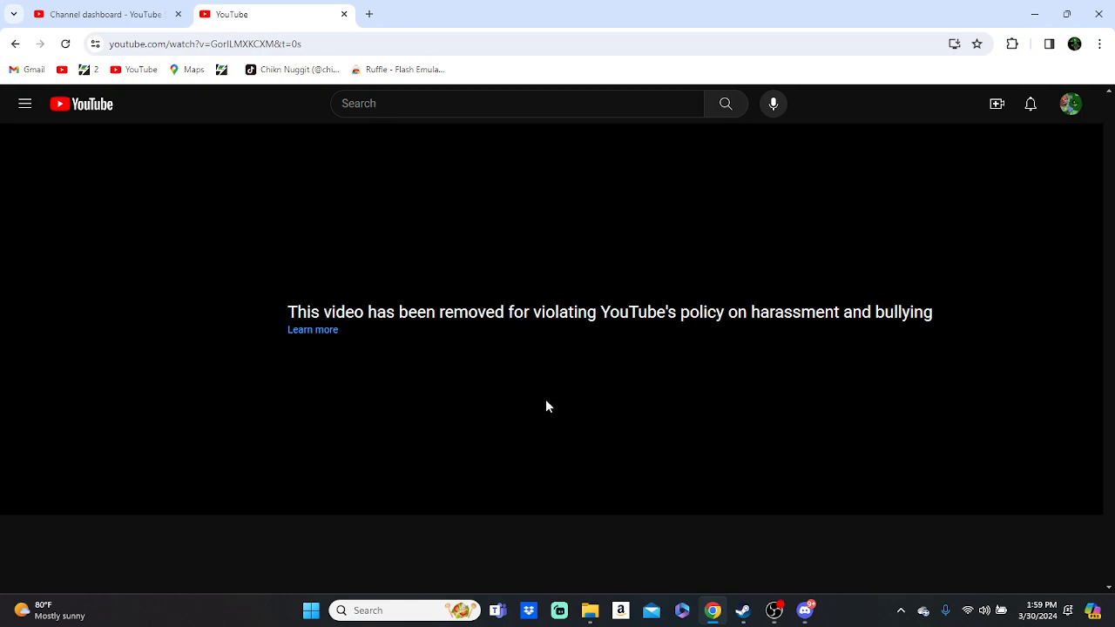
mouse_move(563, 415)
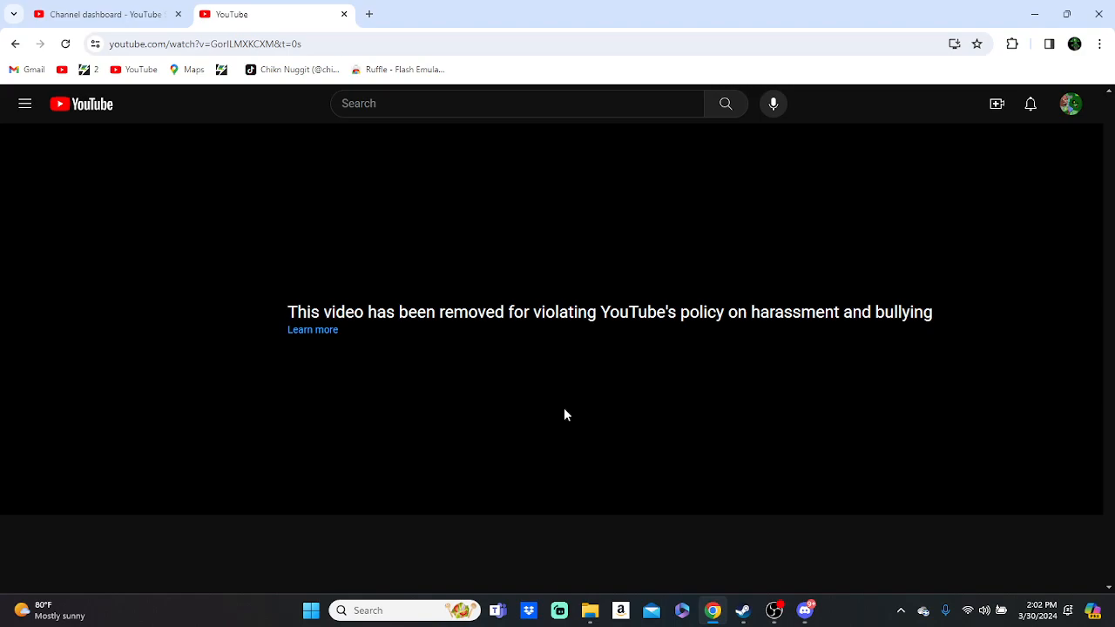
Bring OBS Studio forward from the taskbar over the removed-video notice page.
left_click(770, 610)
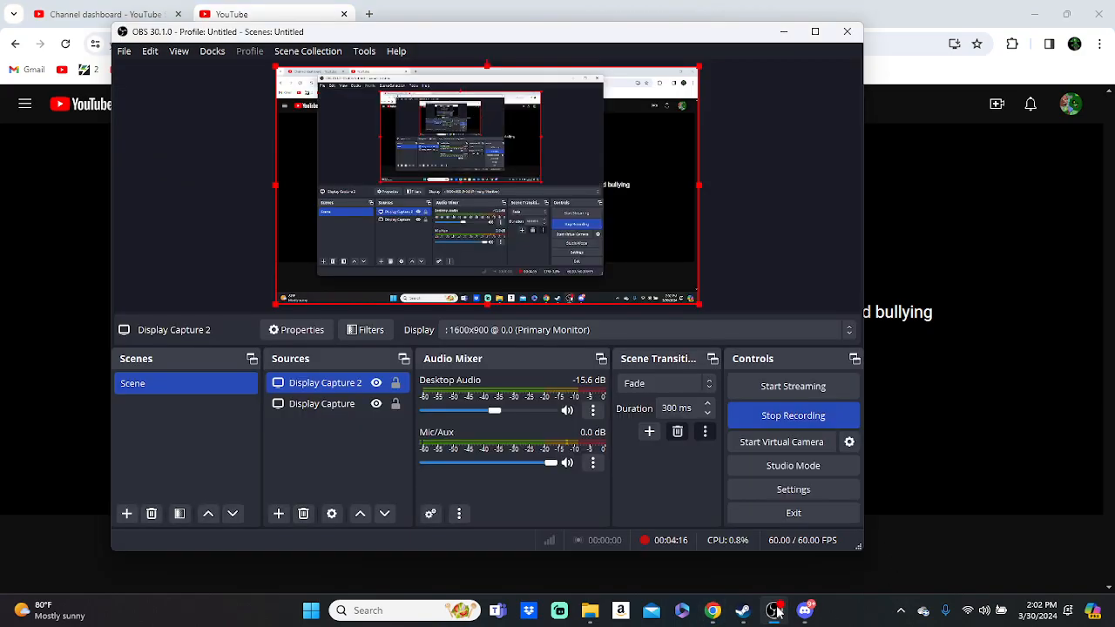